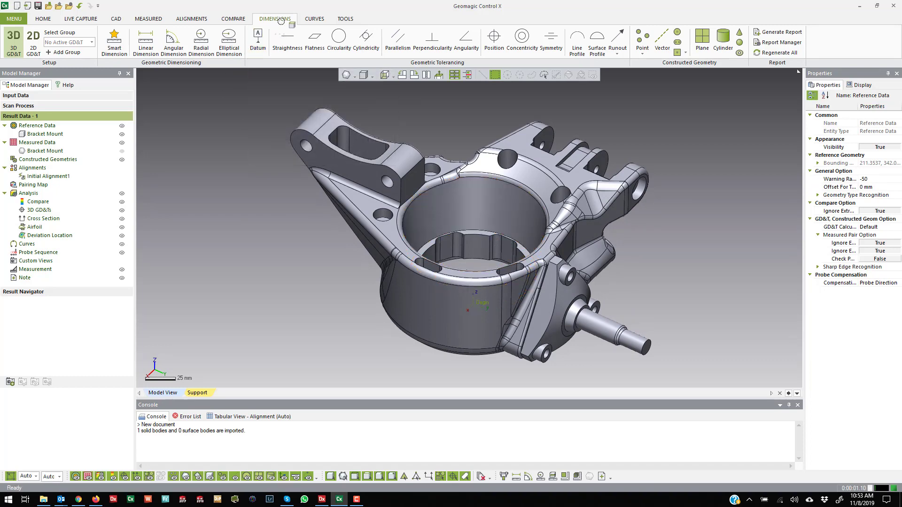
- Define datum A on the triangular face, B on the bore ledge and C on the shaft cylinder
click(257, 41)
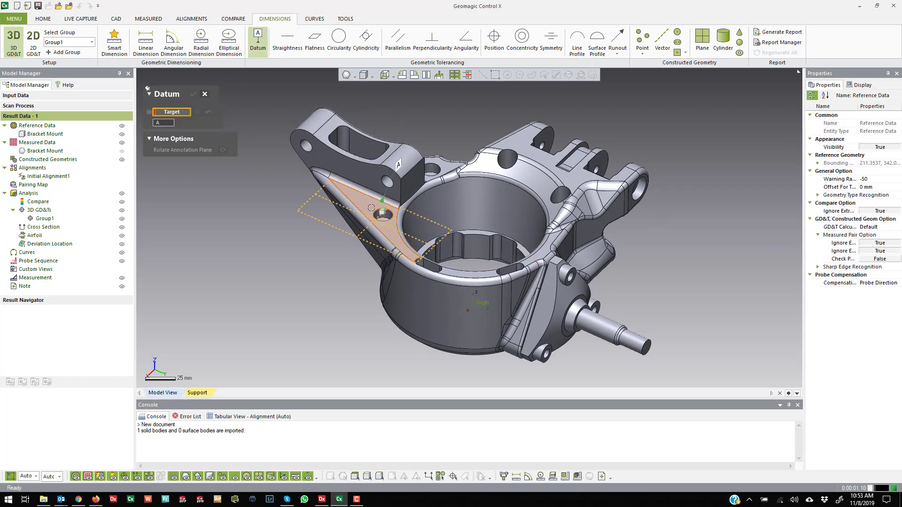
click(368, 206)
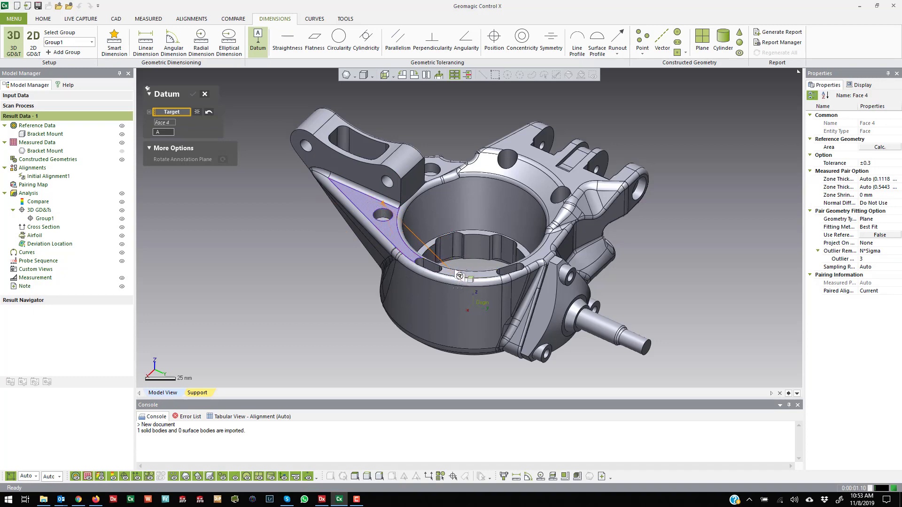
scroll(up, 3)
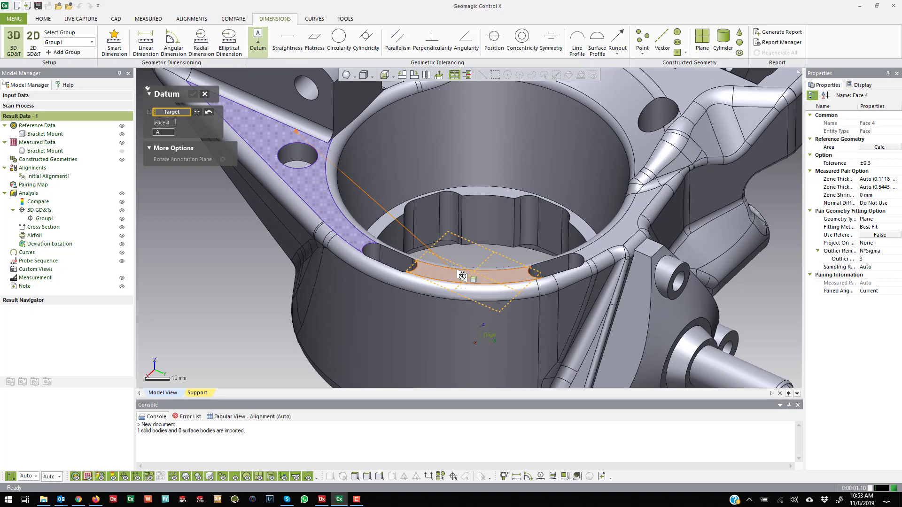
click(621, 219)
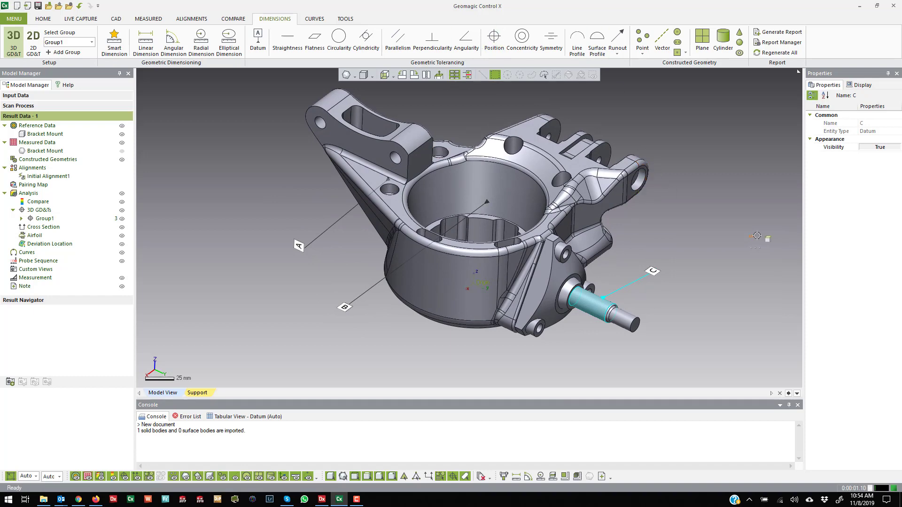
click(37, 125)
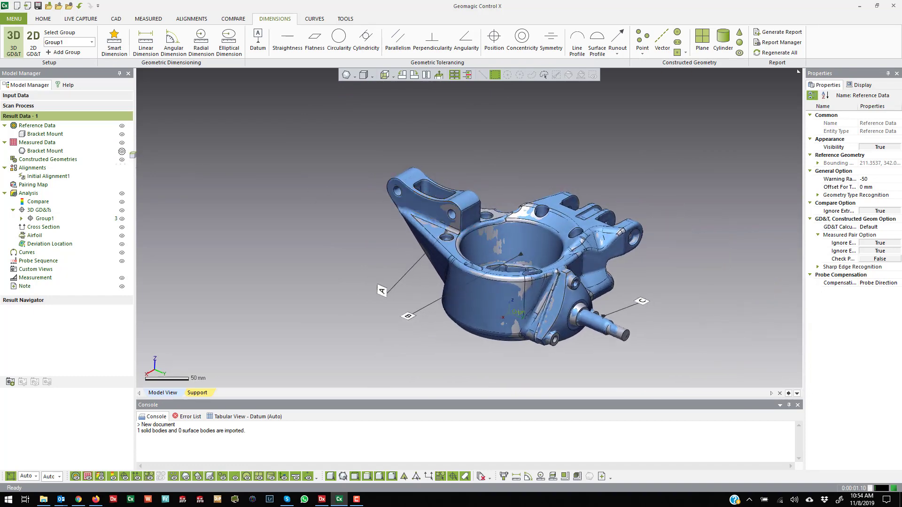
- Start a 0.4 mm position callout on the upper-arm hole with datum A as primary reference
click(493, 39)
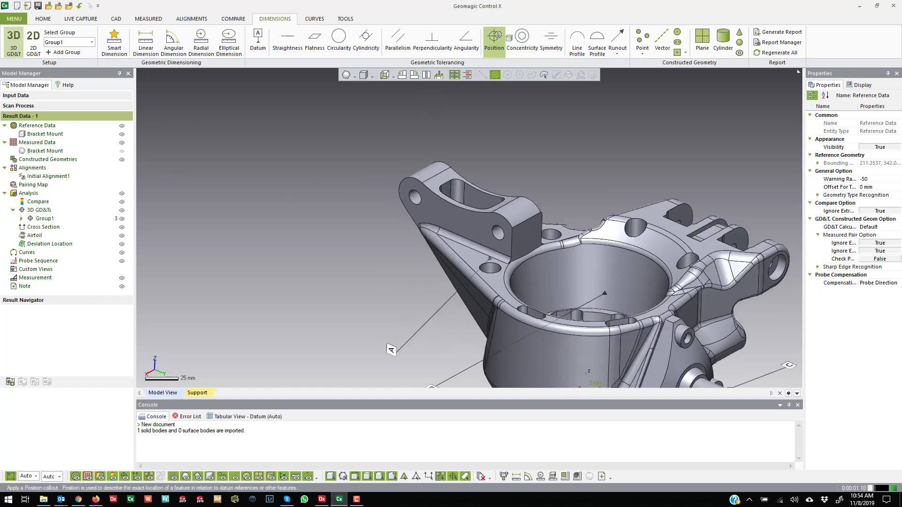
click(493, 41)
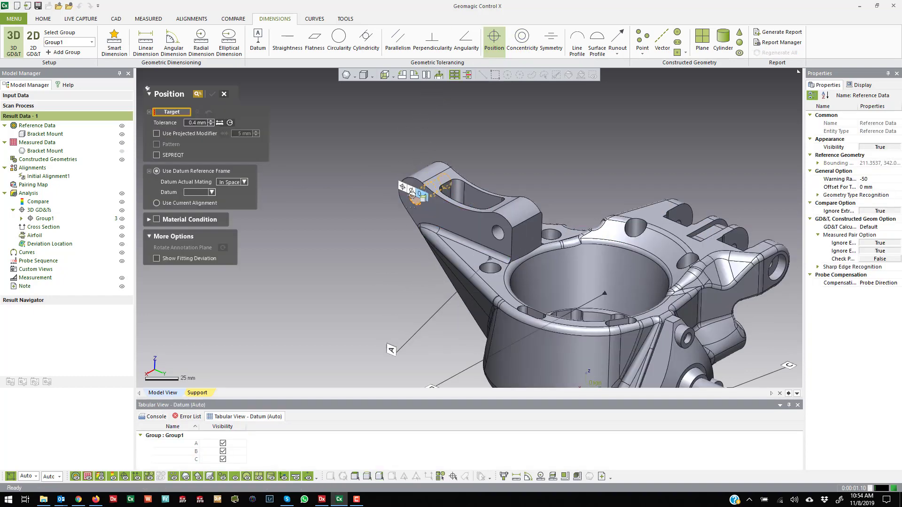
click(414, 198)
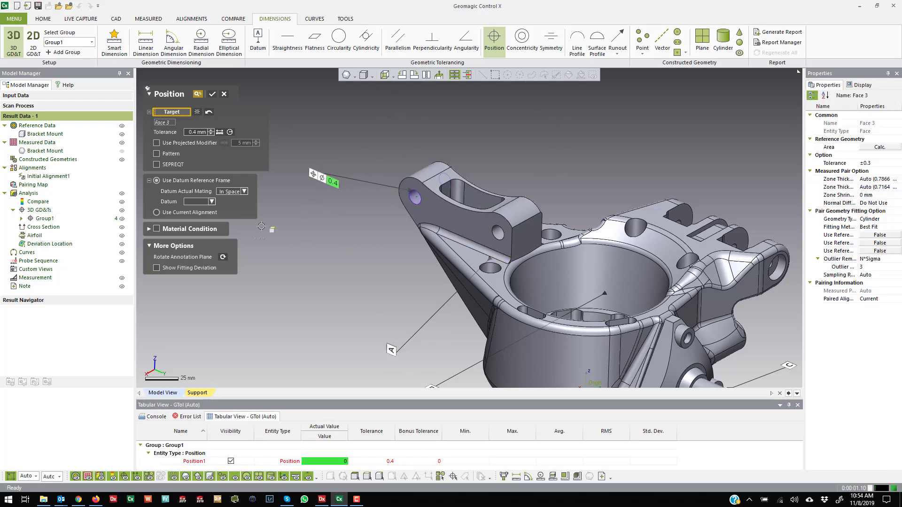
click(198, 201)
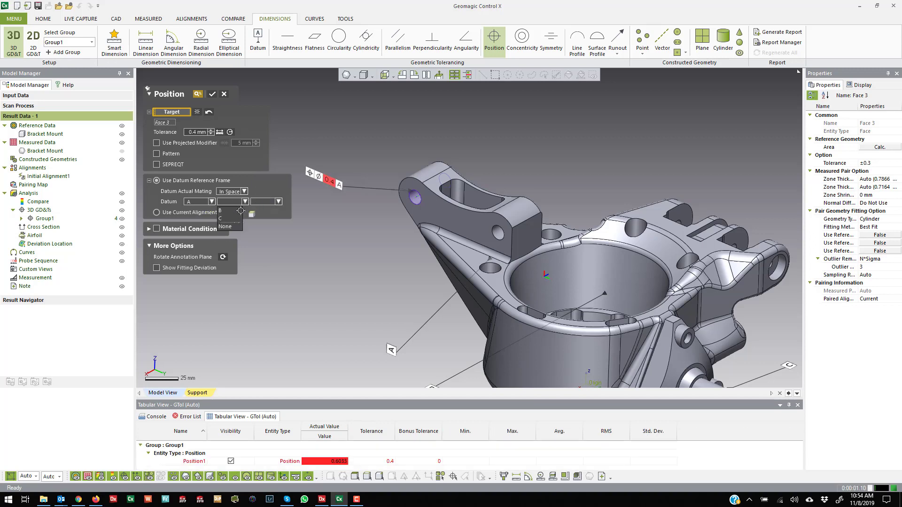
- Add datums B and C, apply maximum material condition, and confirm the position callout
click(229, 209)
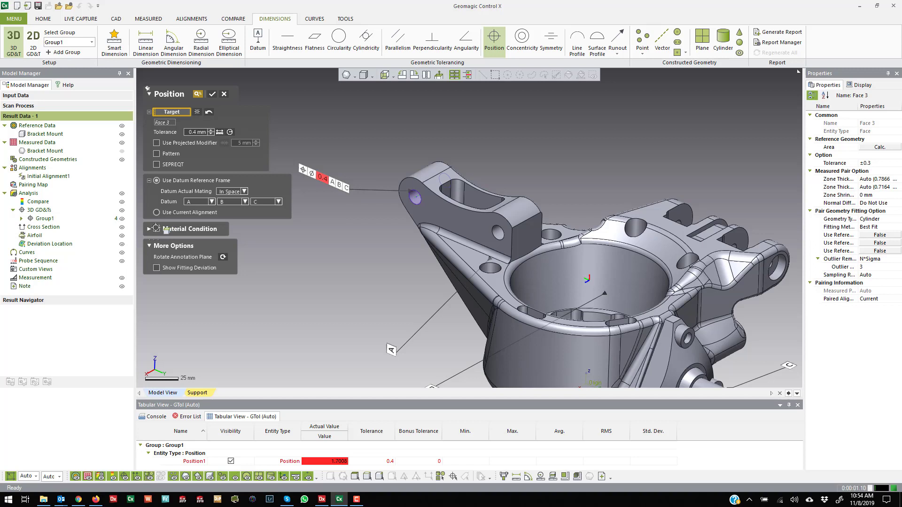
click(163, 228)
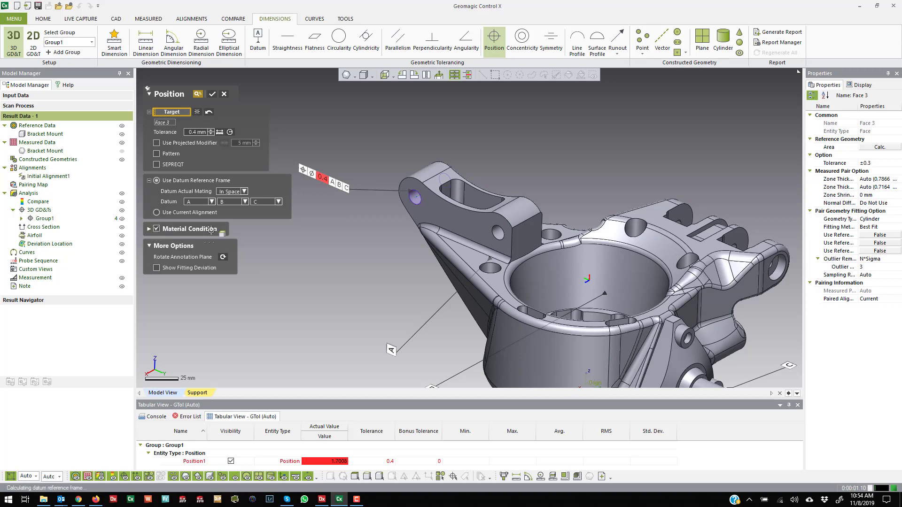
click(155, 228)
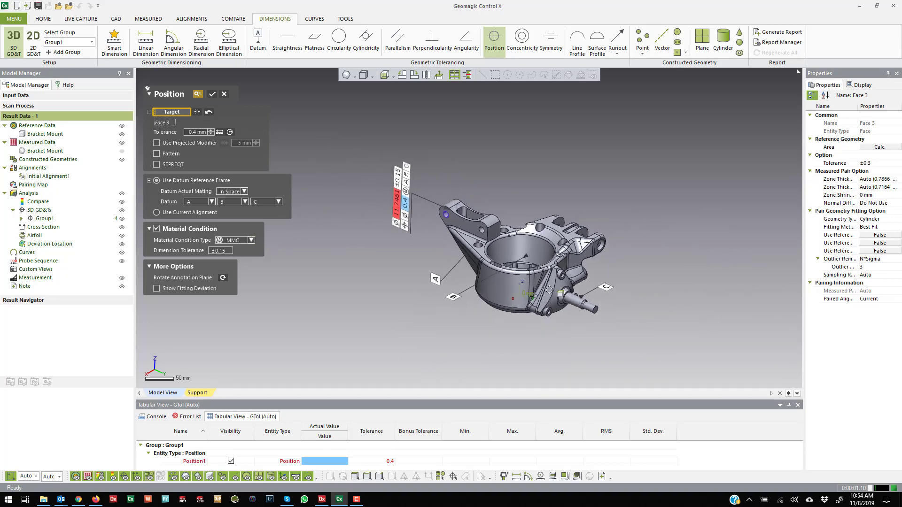
click(211, 93)
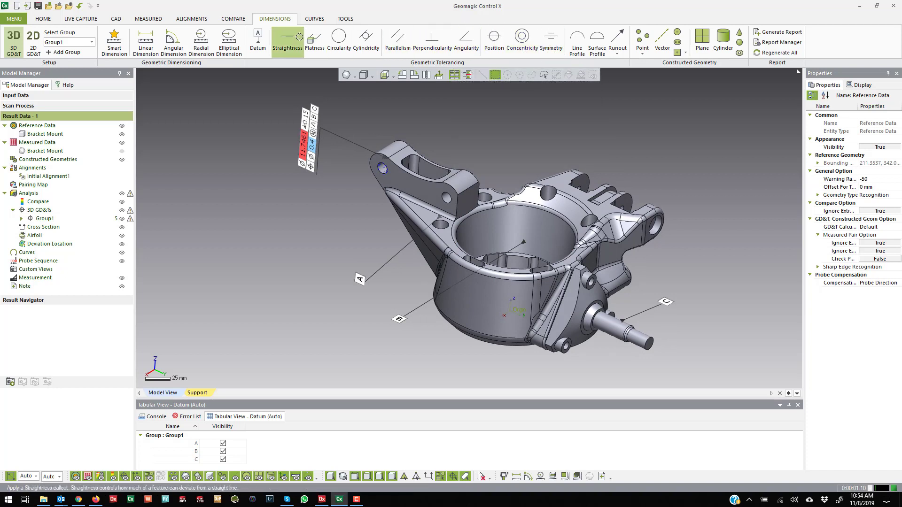
- Apply a 0.2 mm flatness callout to the triangular face and bore ledge as a composite target
click(314, 41)
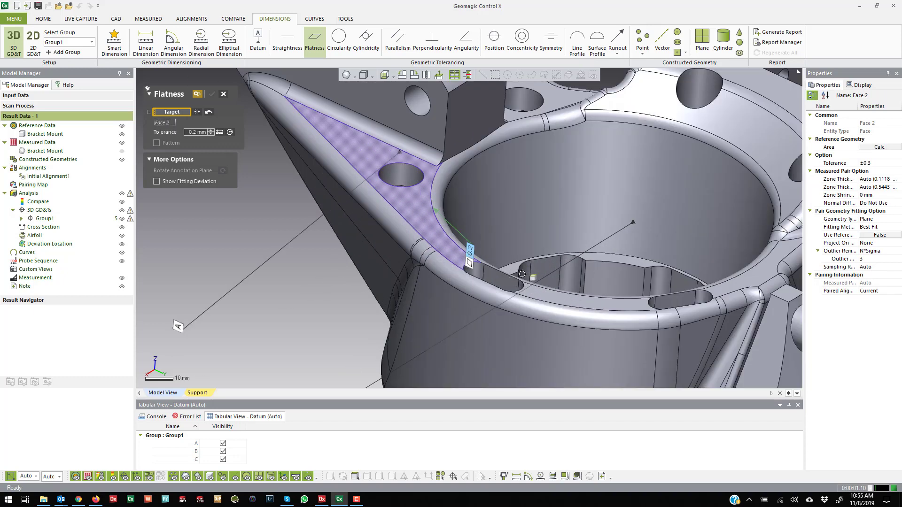
click(575, 299)
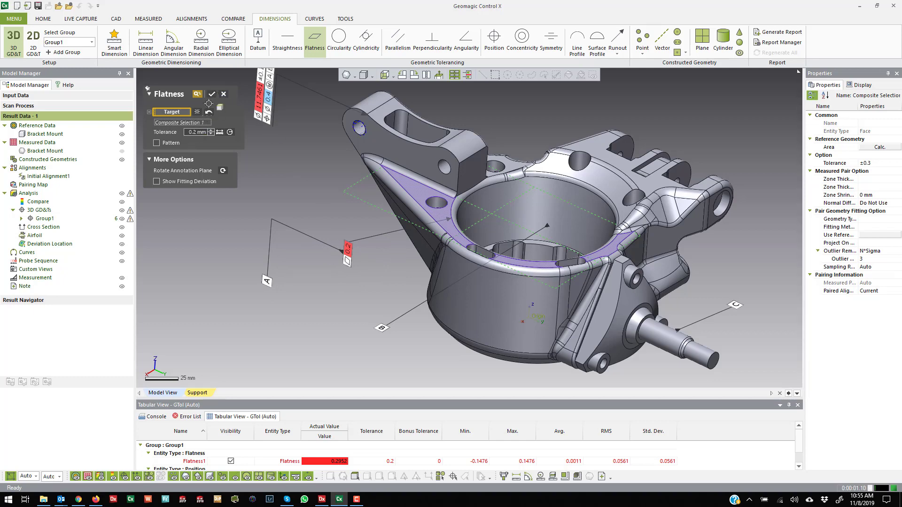
click(211, 93)
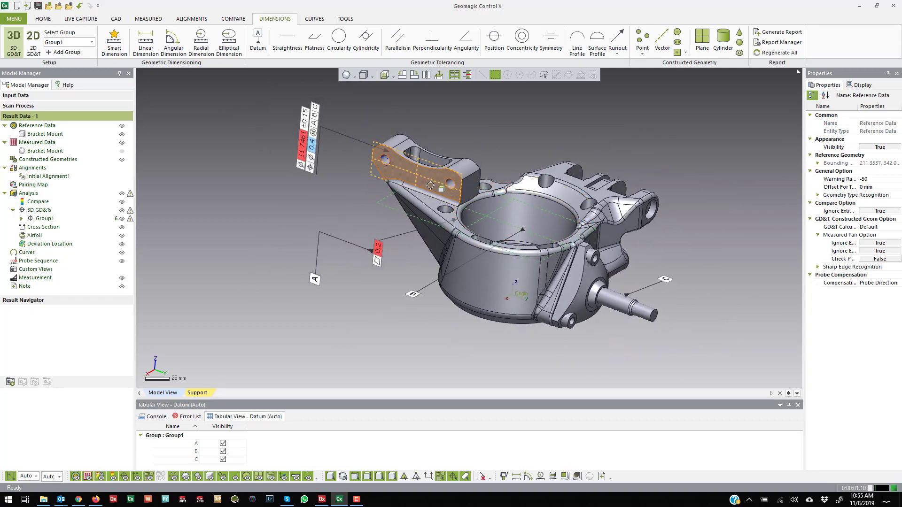
- Apply a 0.2 mm perpendicularity callout to the upper arm's top face relative to datum A
click(432, 41)
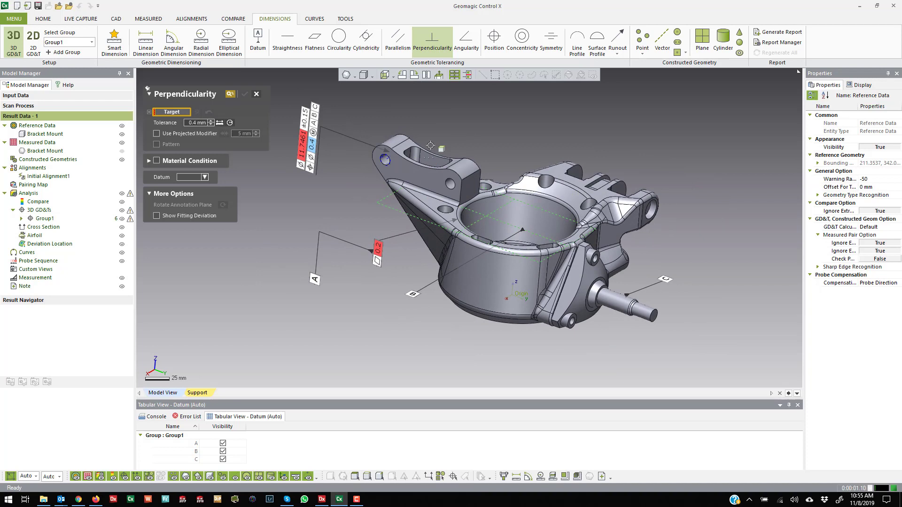
click(414, 154)
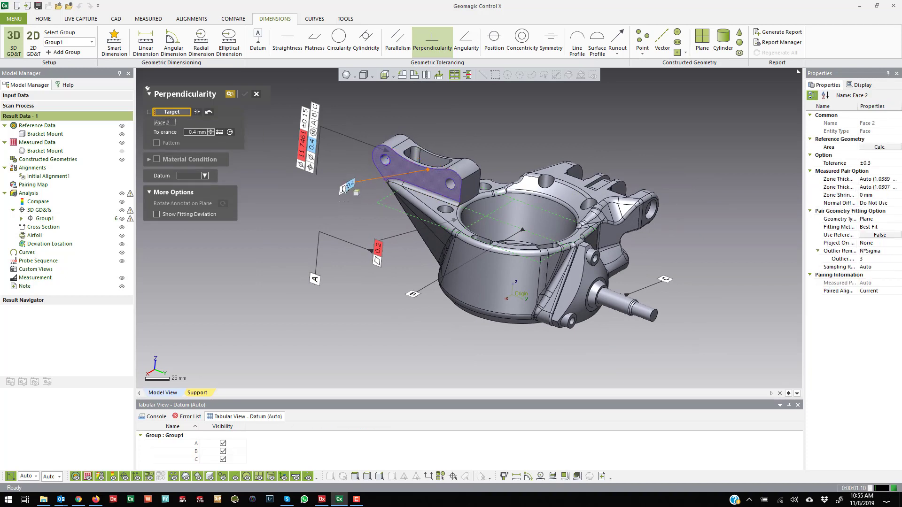
click(204, 176)
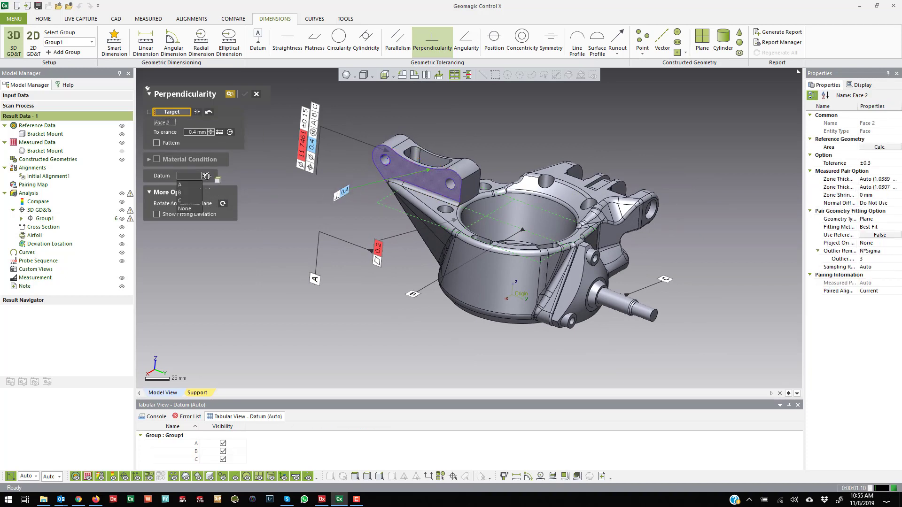
click(180, 175)
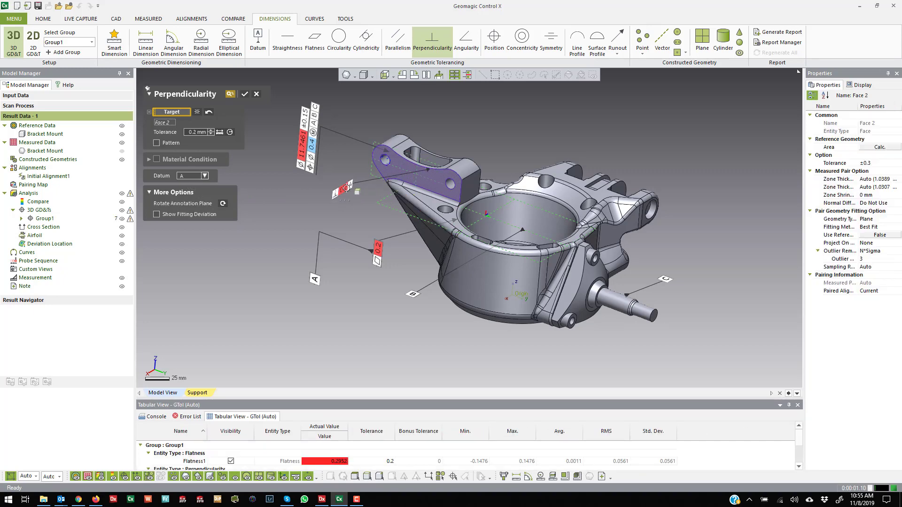
click(244, 94)
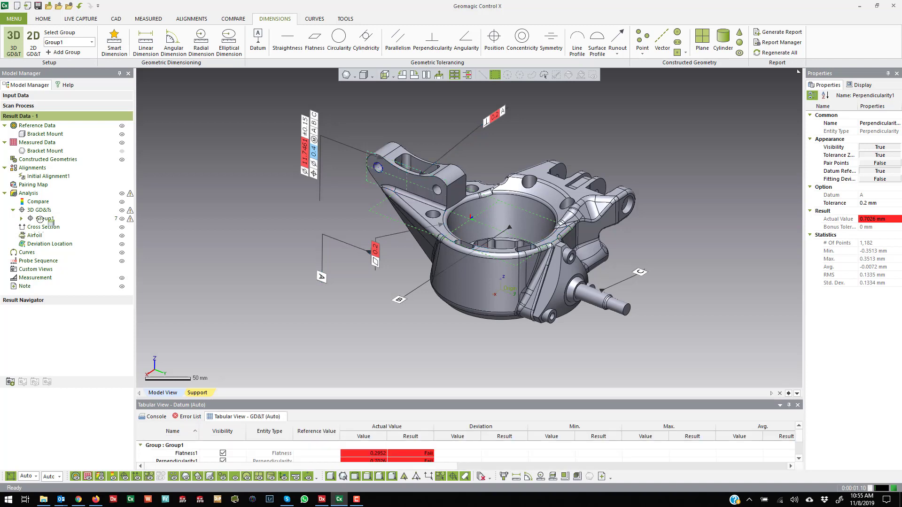
click(42, 218)
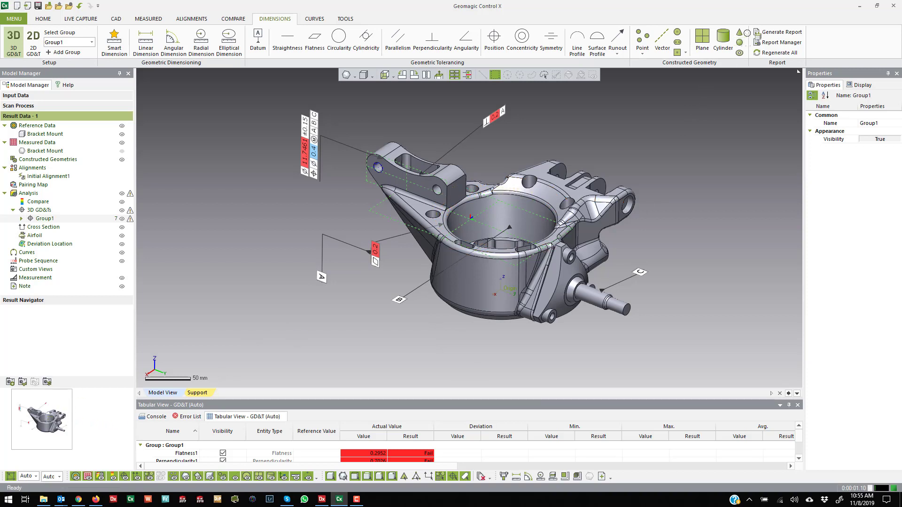
mouse_move(778, 32)
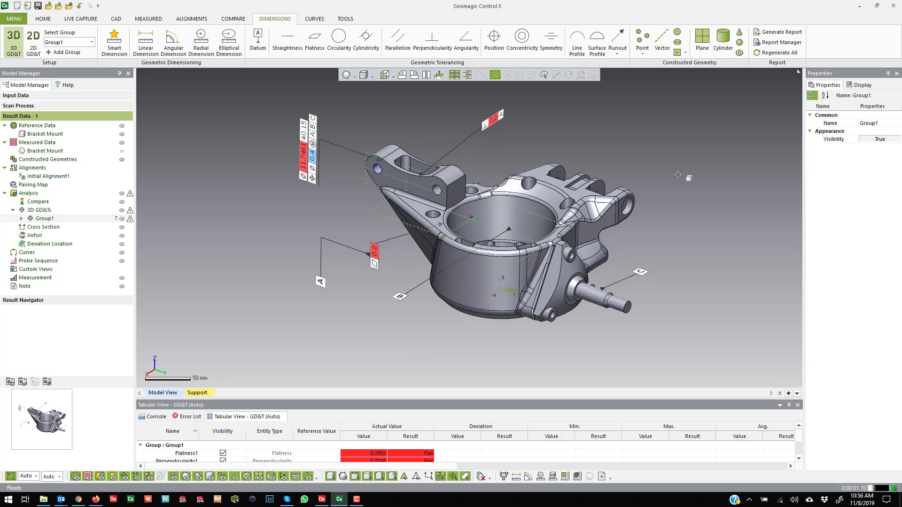
click(37, 125)
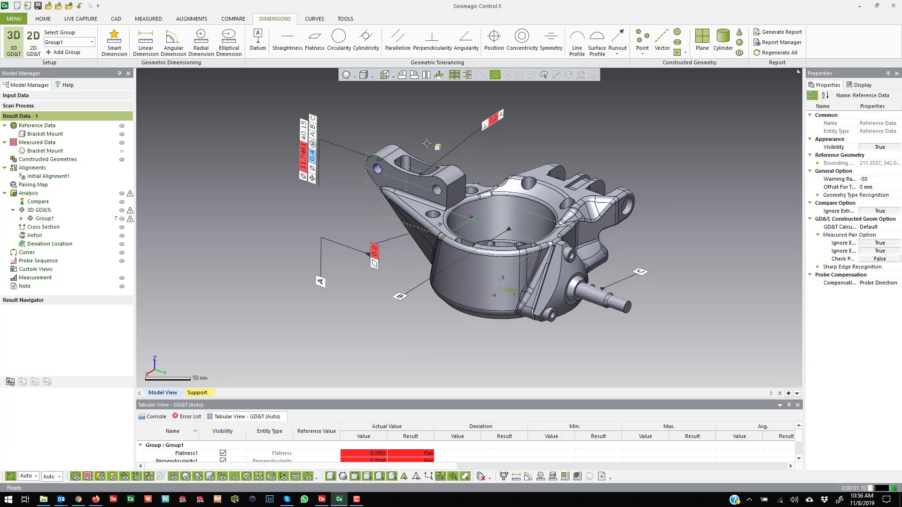
mouse_move(287, 41)
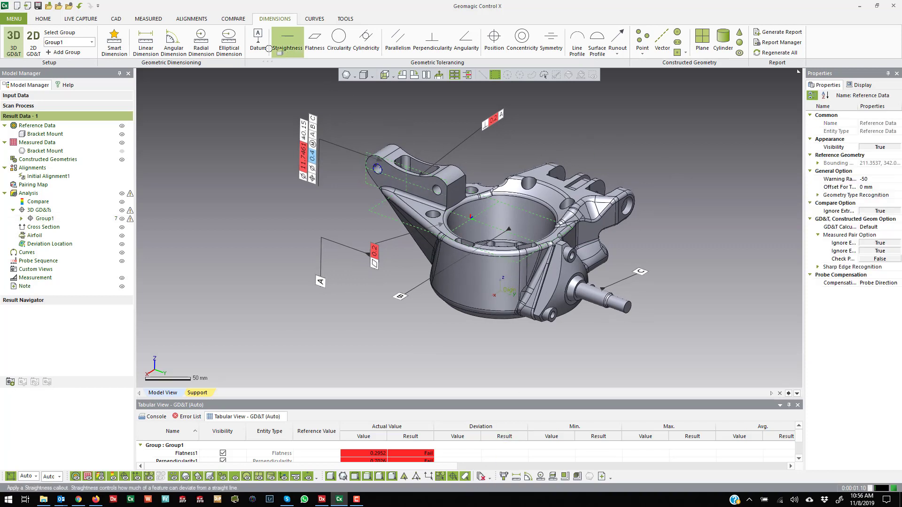